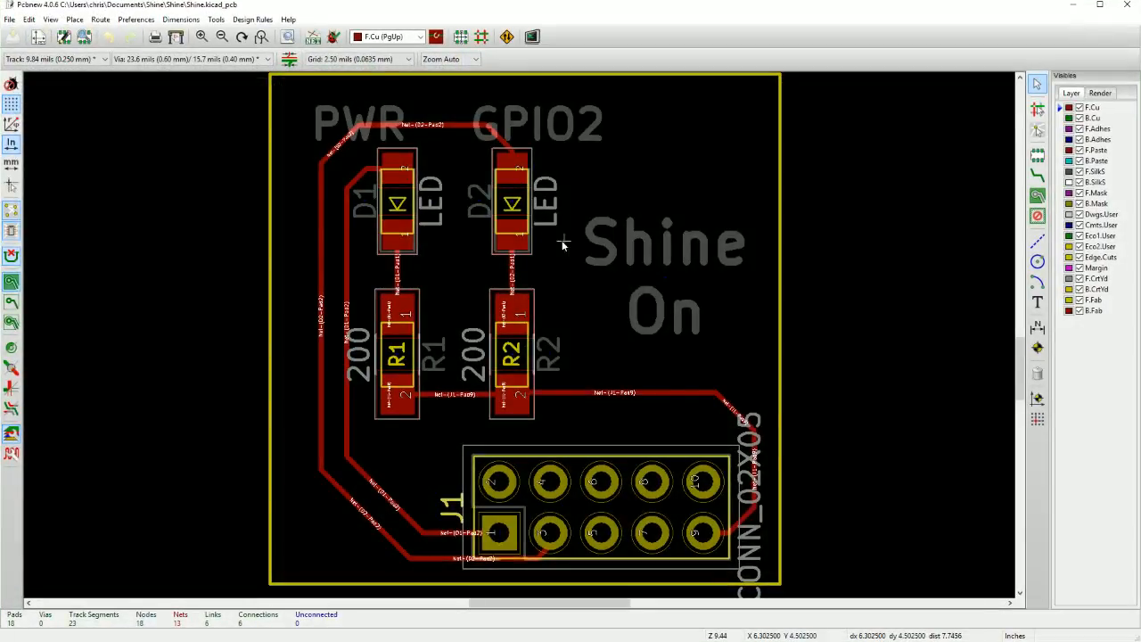
pyautogui.moveTo(427, 207)
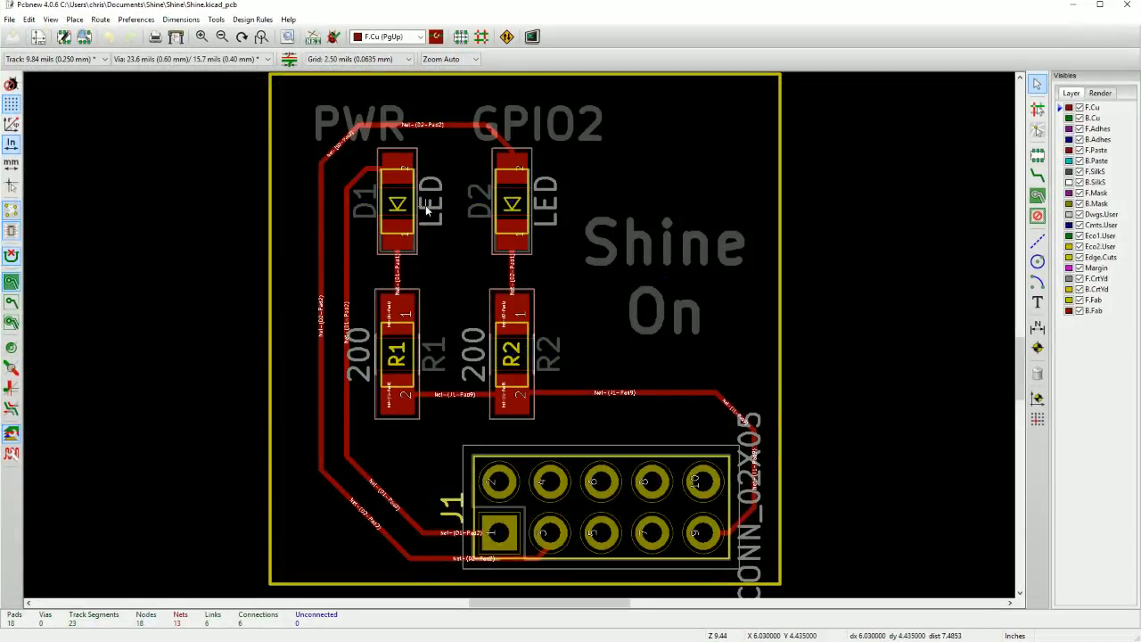
pyautogui.moveTo(446, 217)
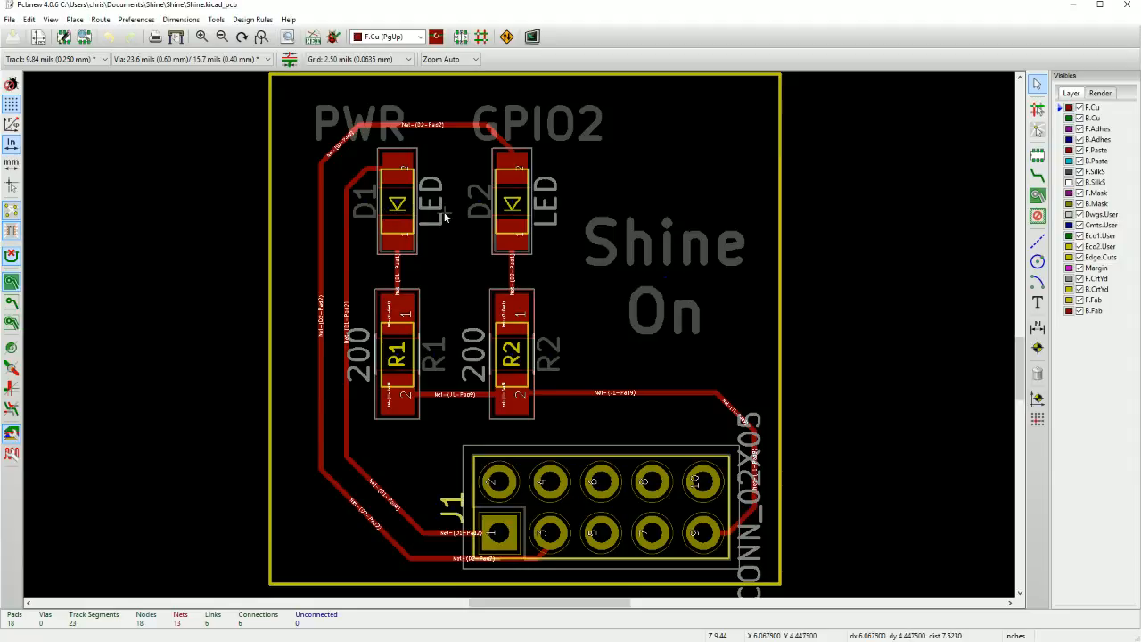
pyautogui.moveTo(396, 214)
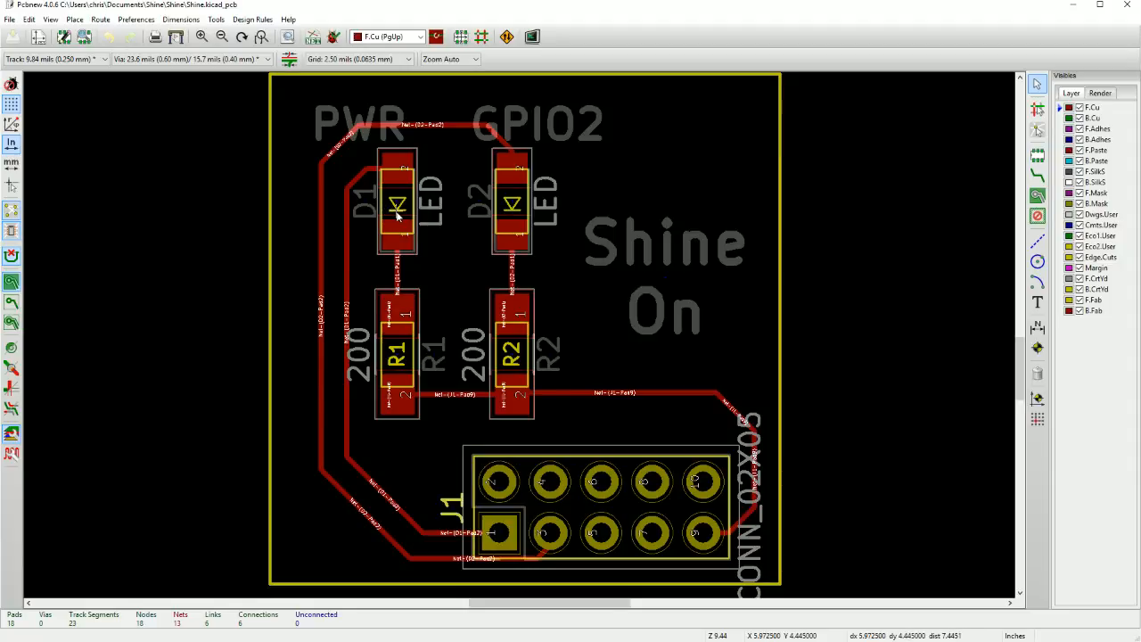
pyautogui.moveTo(407, 241)
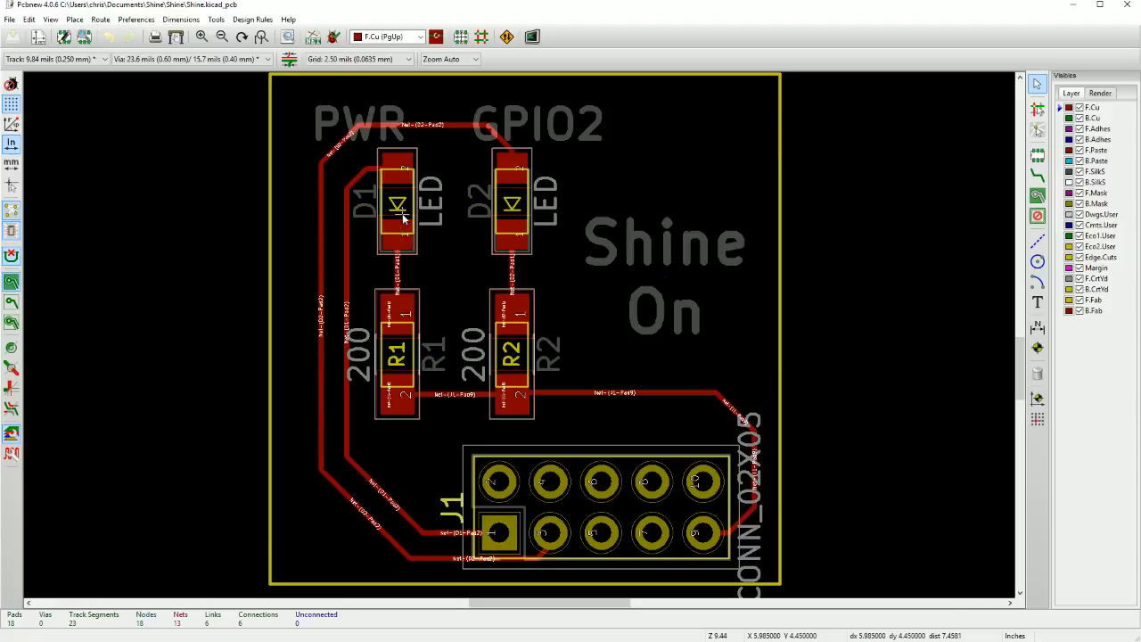
pyautogui.moveTo(390, 225)
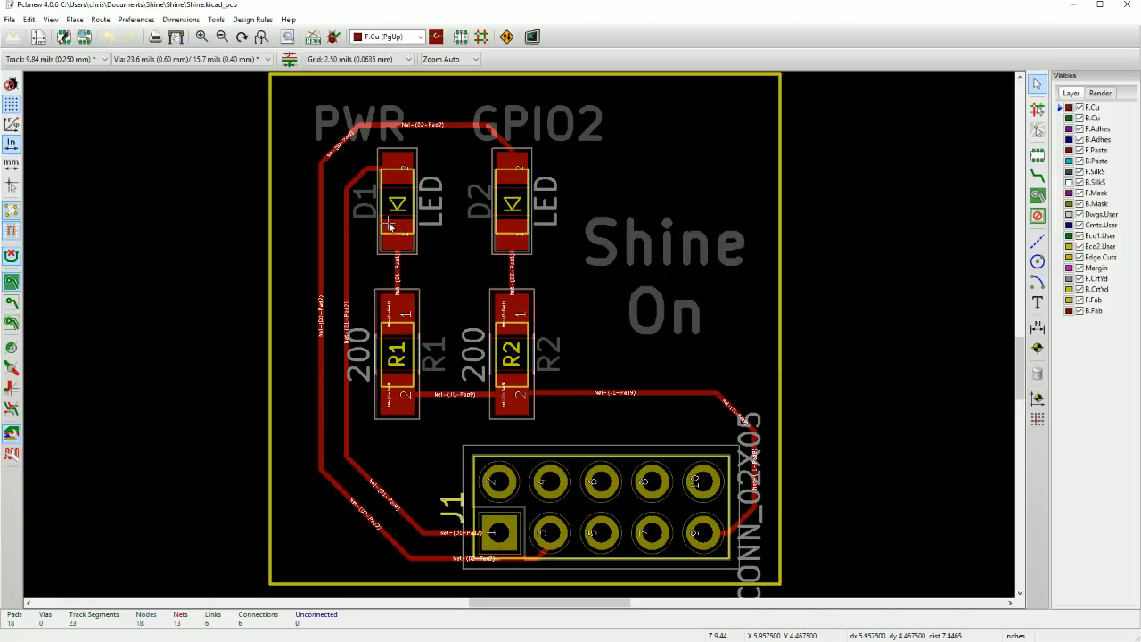
pyautogui.moveTo(399, 194)
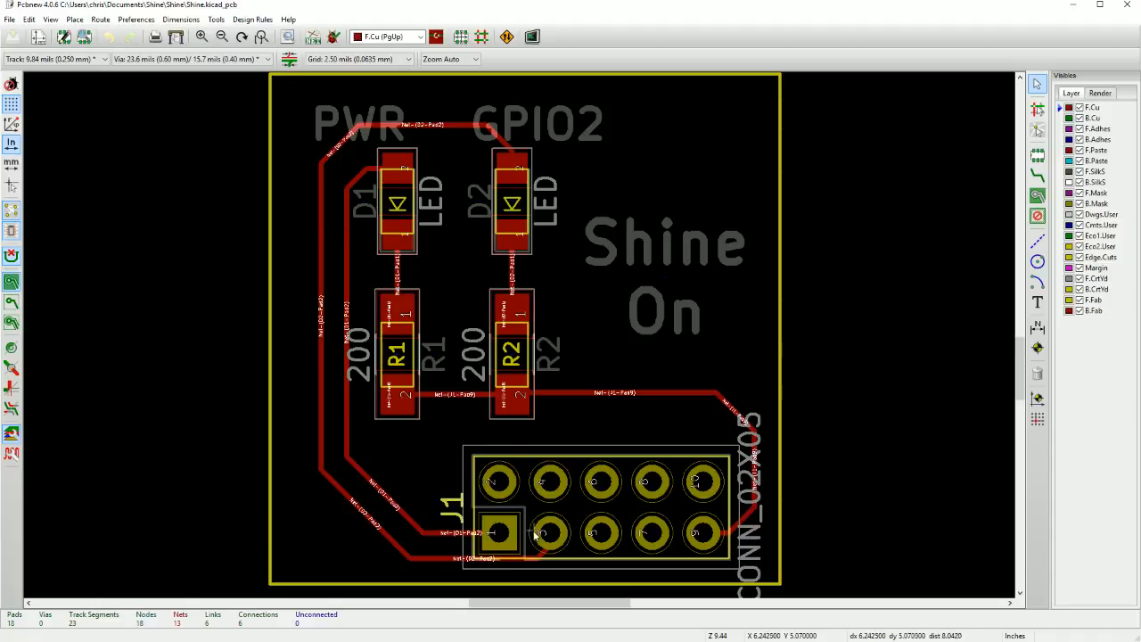
pyautogui.moveTo(392, 159)
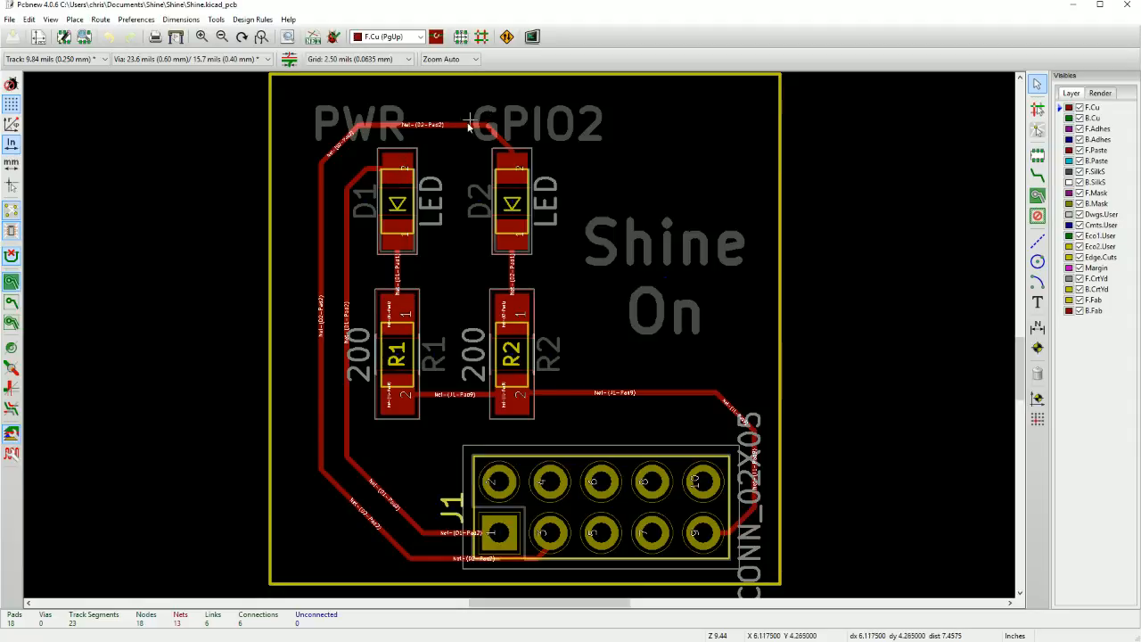
pyautogui.moveTo(395, 246)
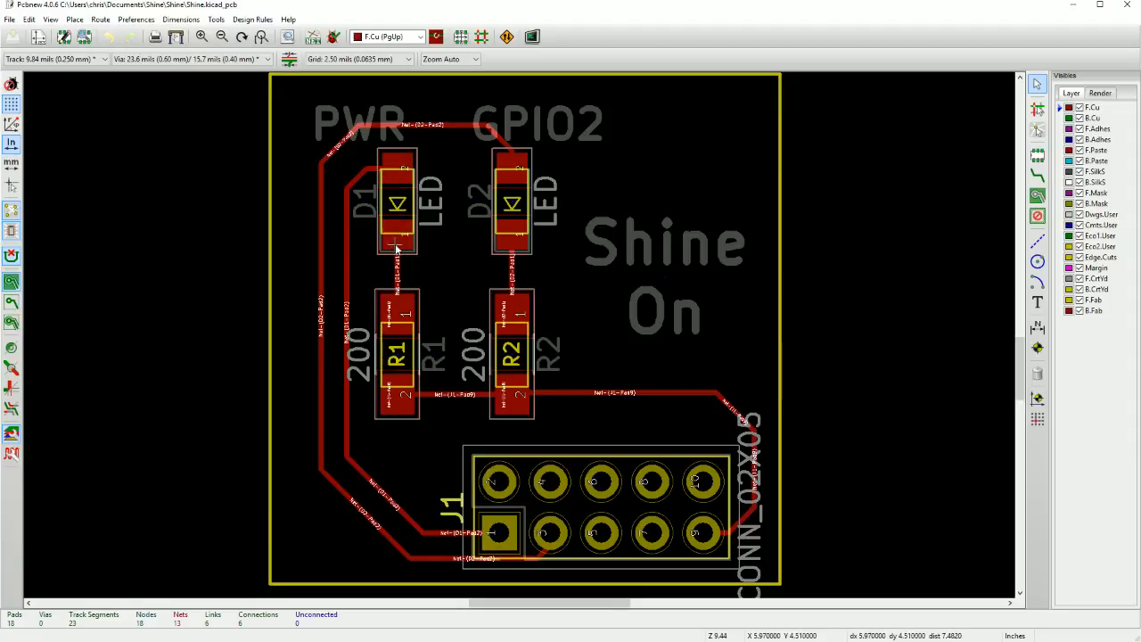
pyautogui.moveTo(403, 282)
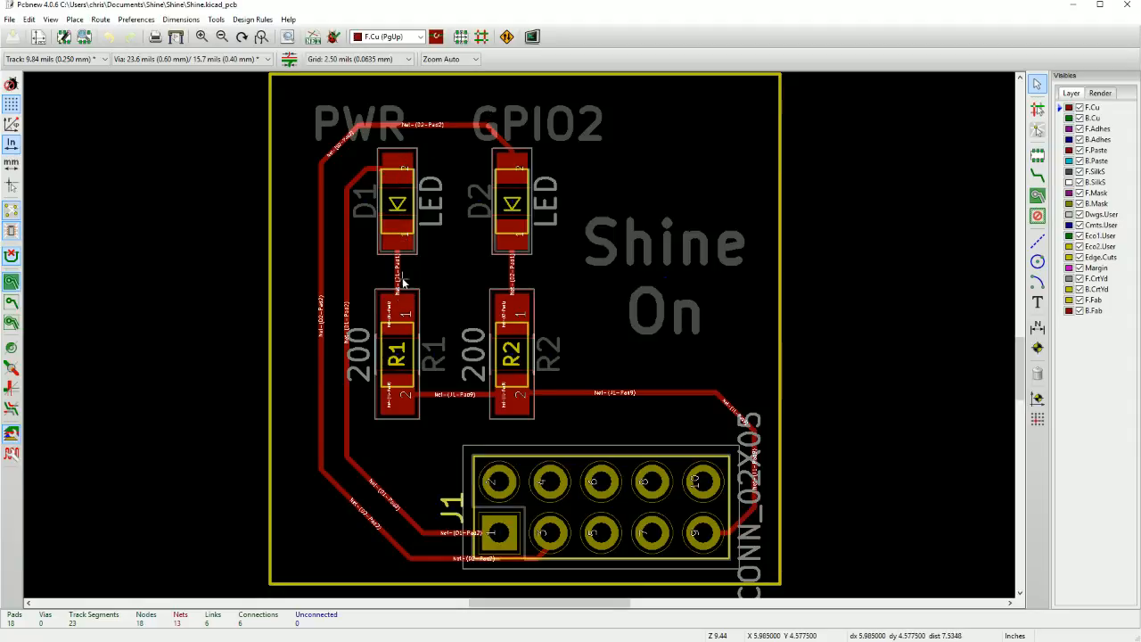
pyautogui.moveTo(365, 287)
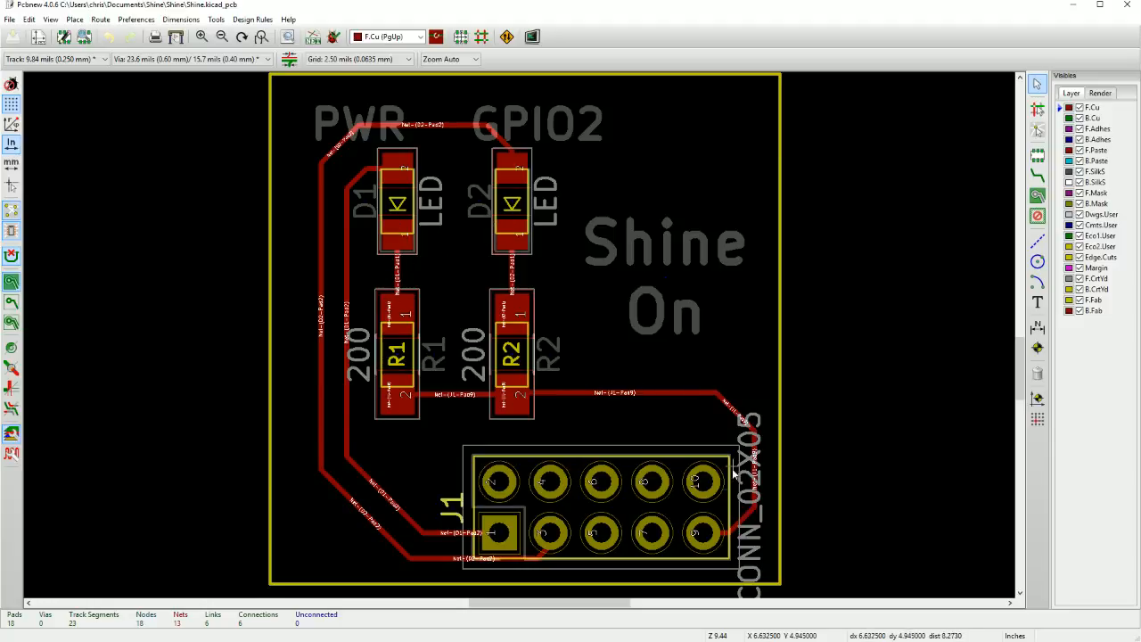
pyautogui.moveTo(656, 480)
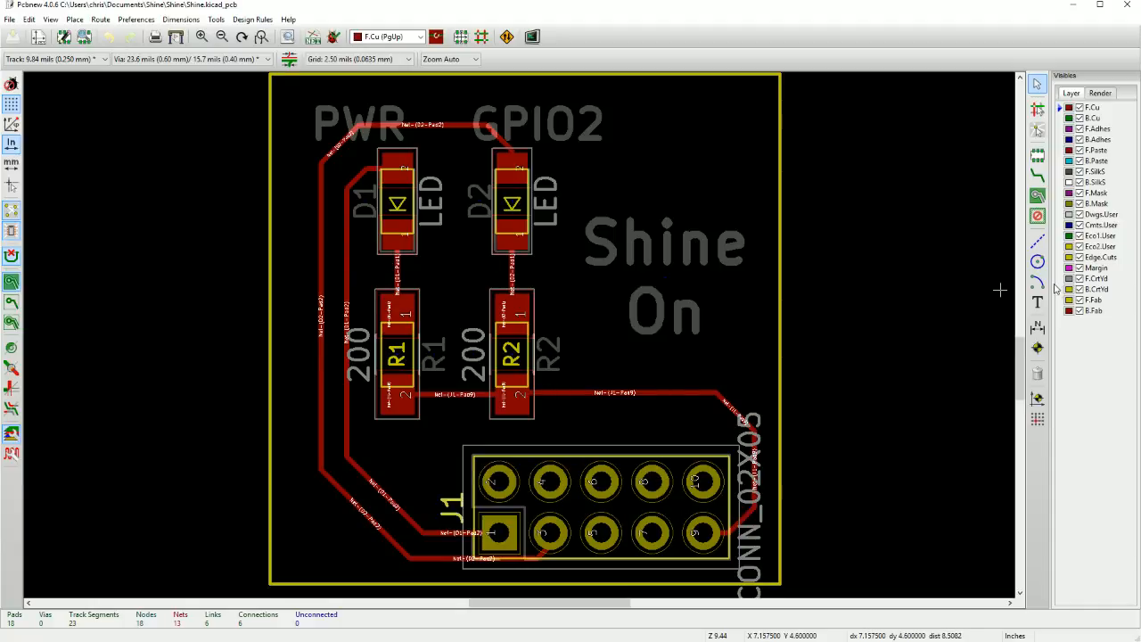
pyautogui.moveTo(913, 285)
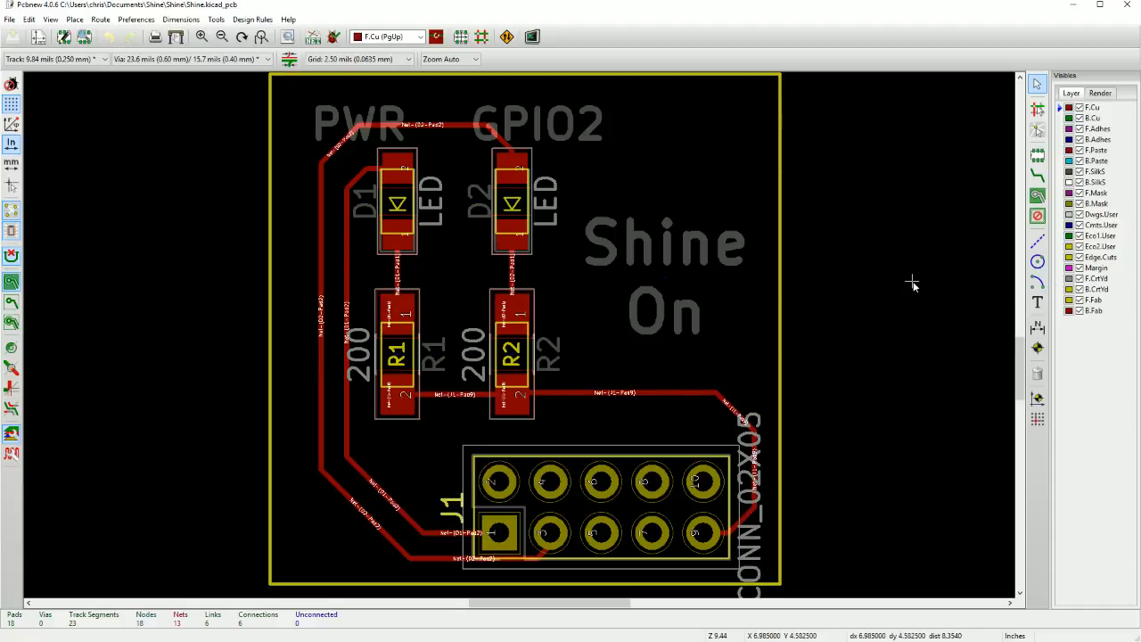